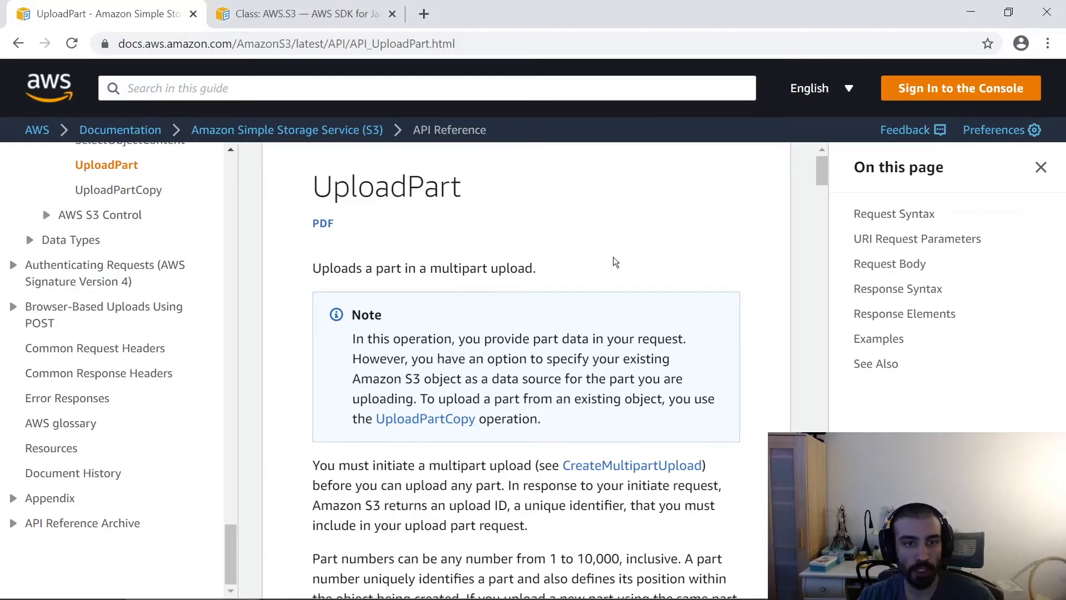
Bring up and highlight the rule that part numbers run 1 to 10,000 with a 5 MB minimum size
double_click(359, 185)
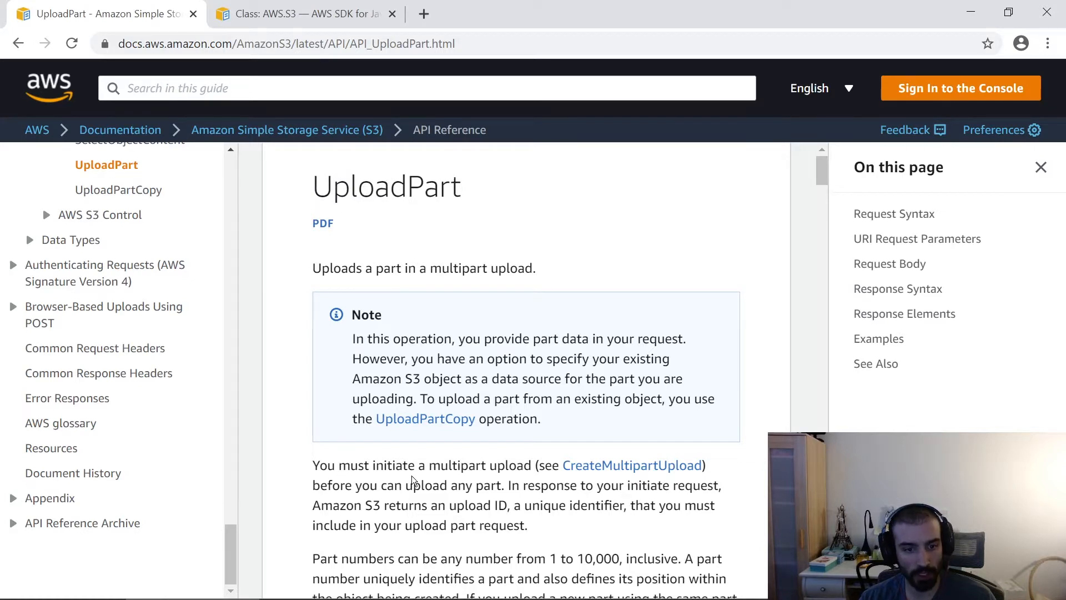
mouse_move(405, 468)
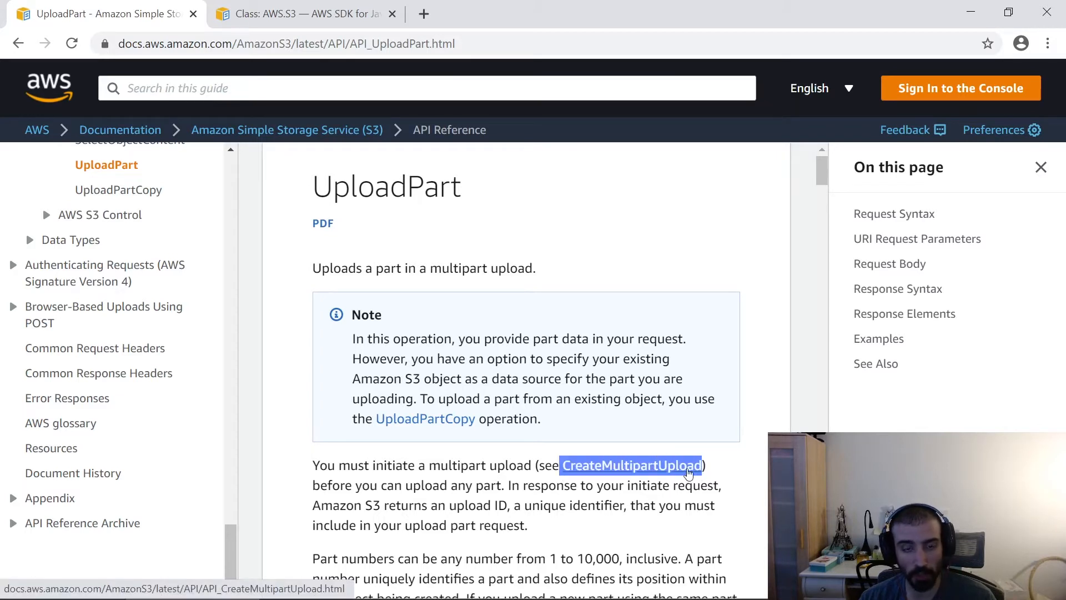
mouse_move(390, 188)
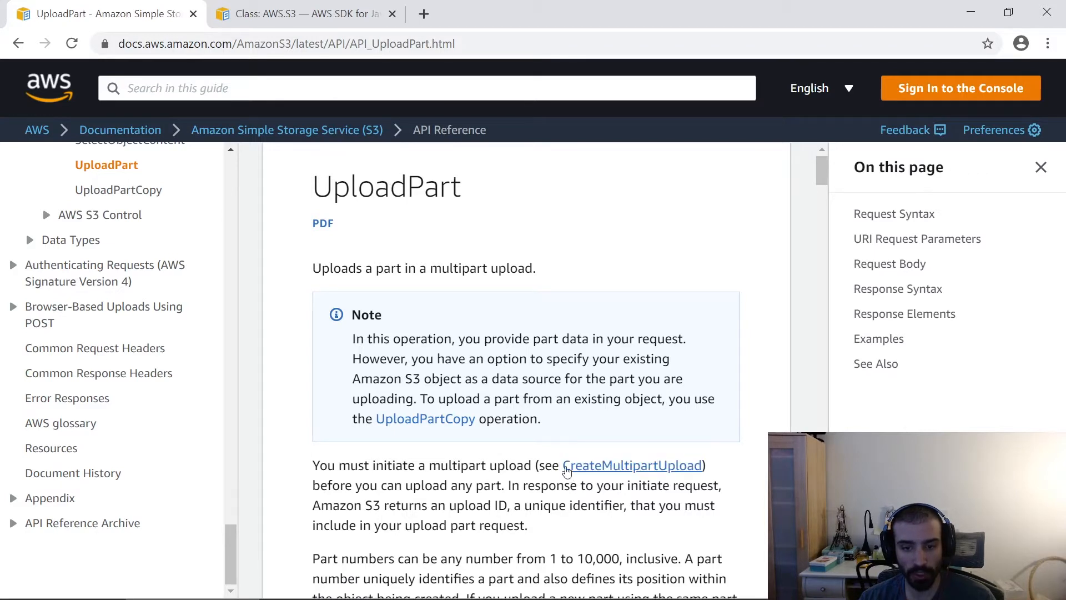
mouse_move(588, 477)
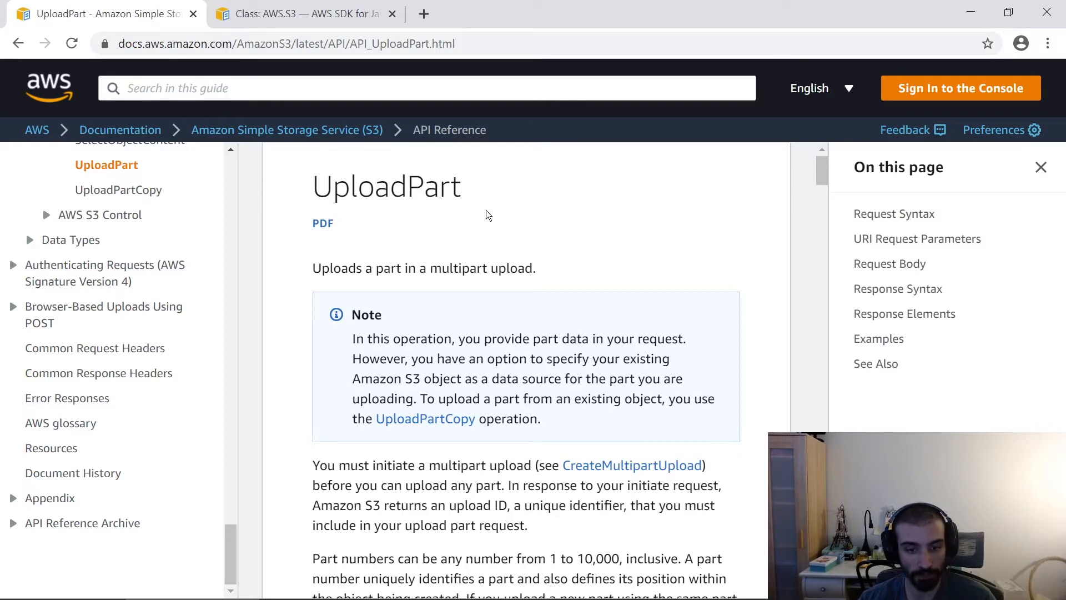
scroll("down", 3)
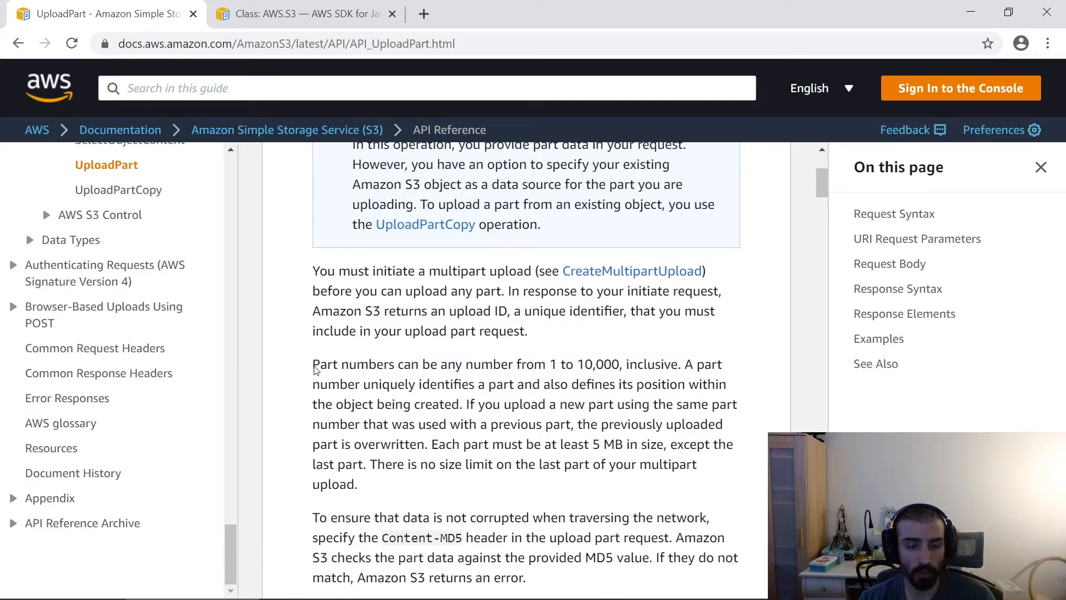
left_click_drag(312, 365, 440, 365)
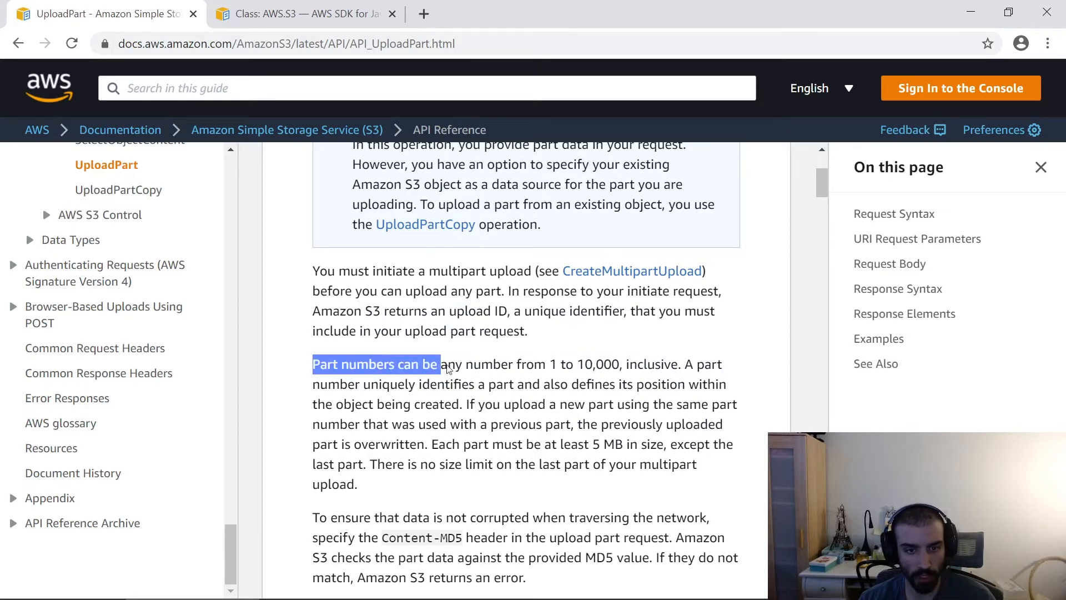
left_click_drag(440, 364, 618, 365)
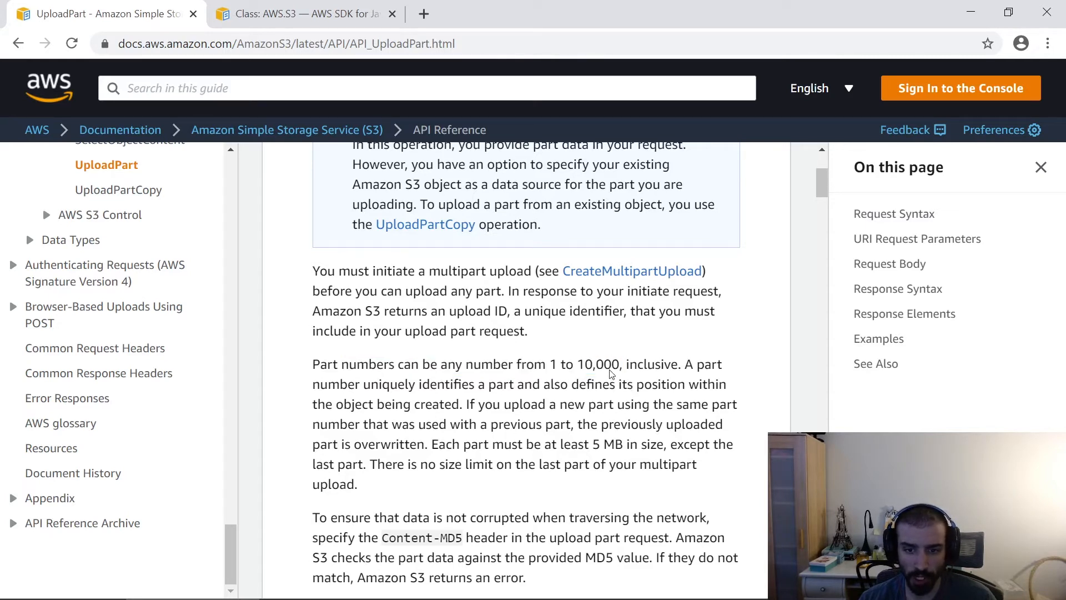
mouse_move(451, 423)
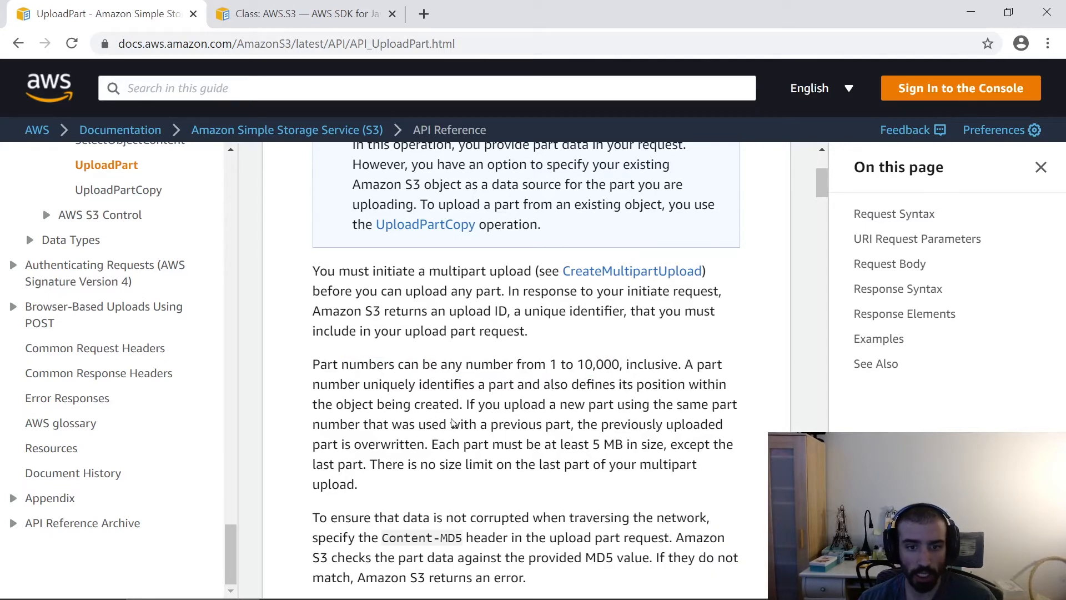
mouse_move(485, 399)
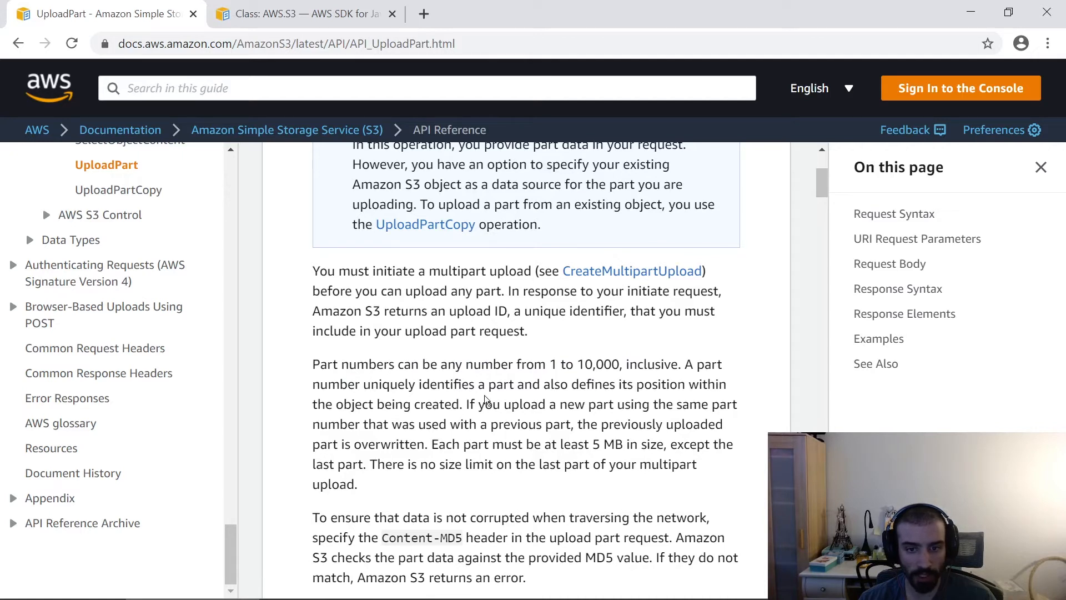
mouse_move(435, 451)
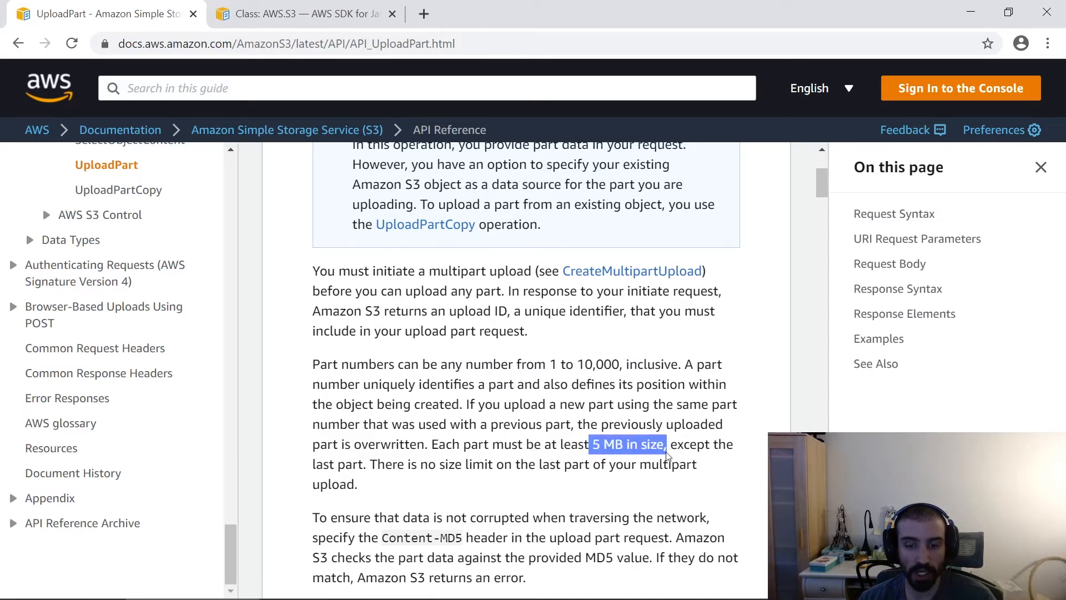
mouse_move(595, 484)
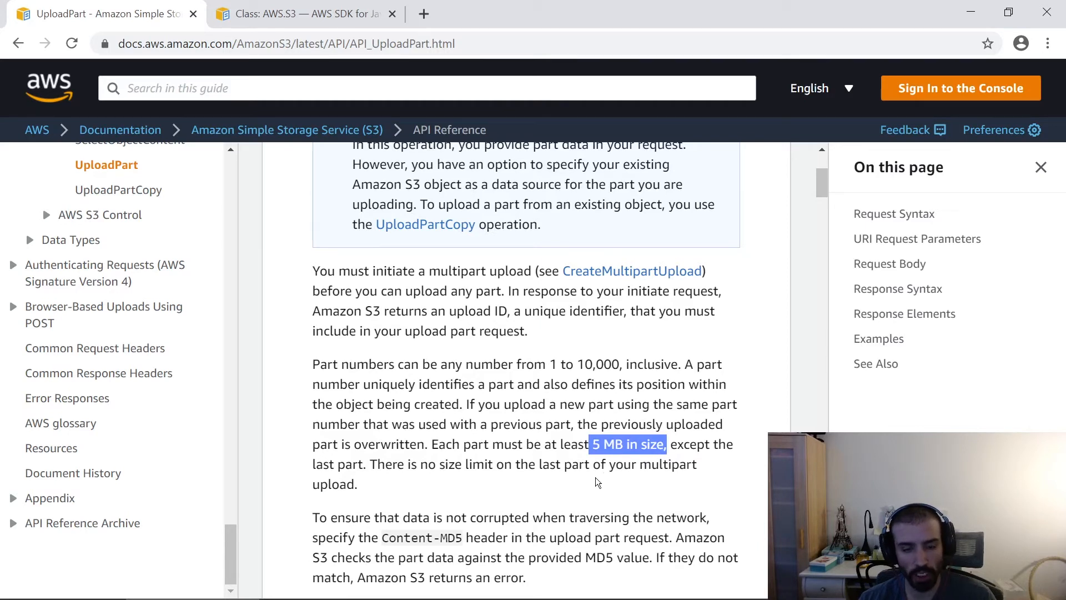
mouse_move(589, 496)
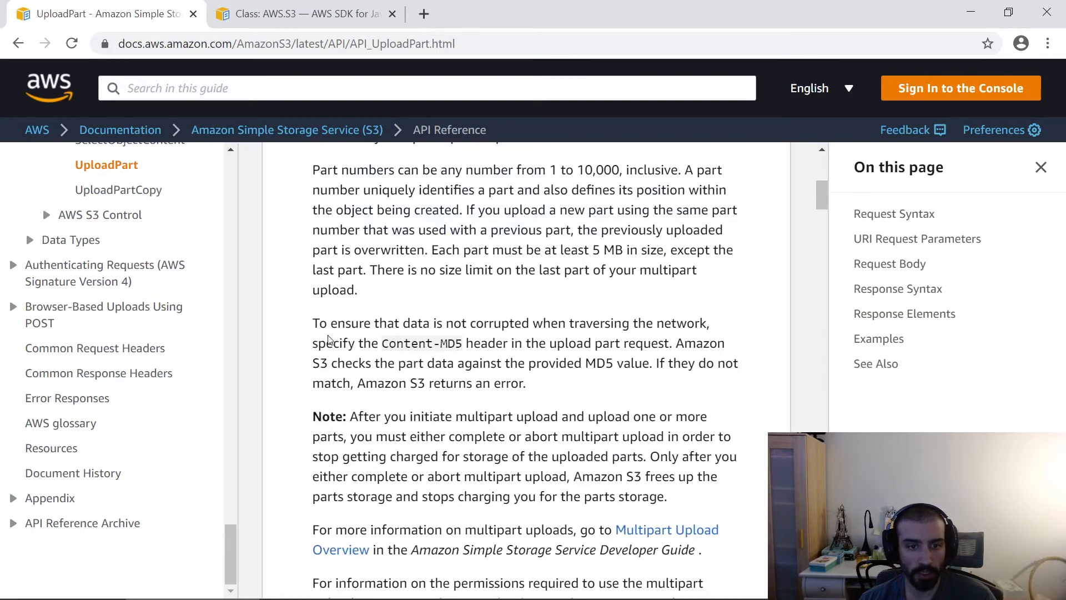
mouse_move(317, 329)
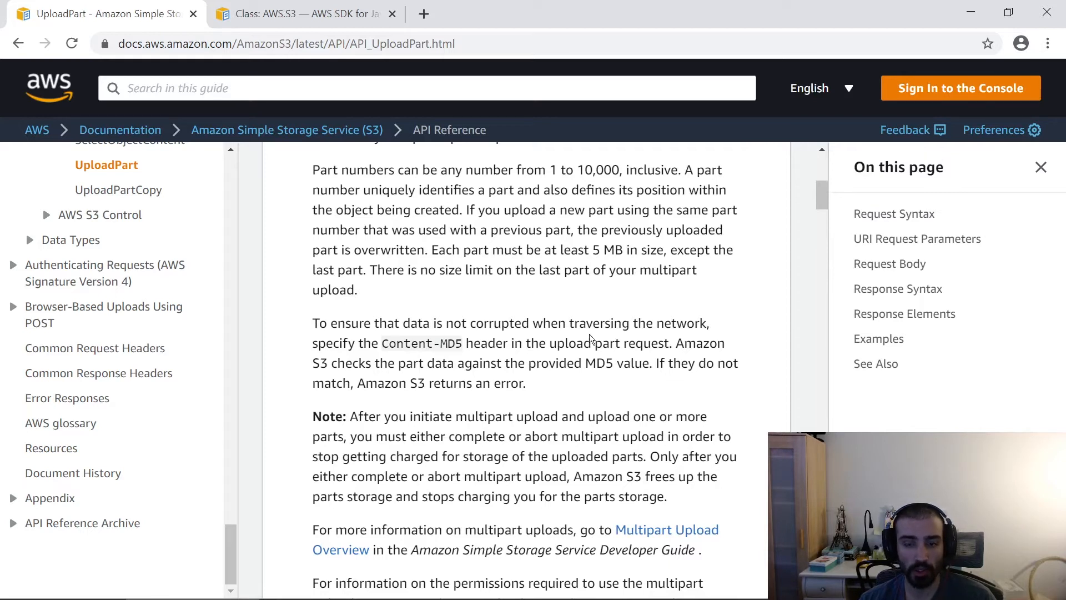
mouse_move(379, 358)
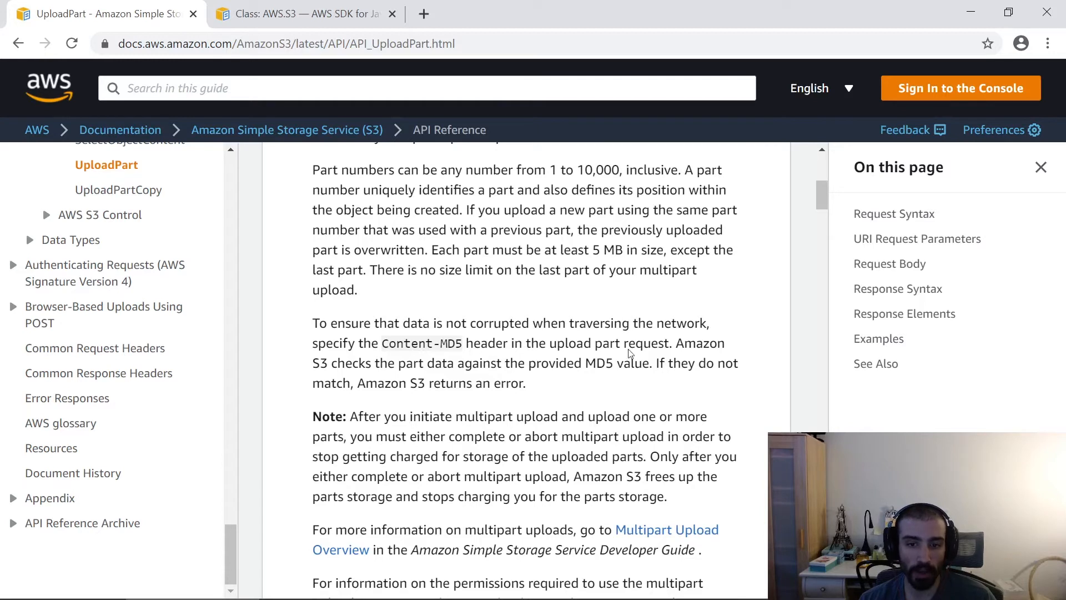
mouse_move(636, 355)
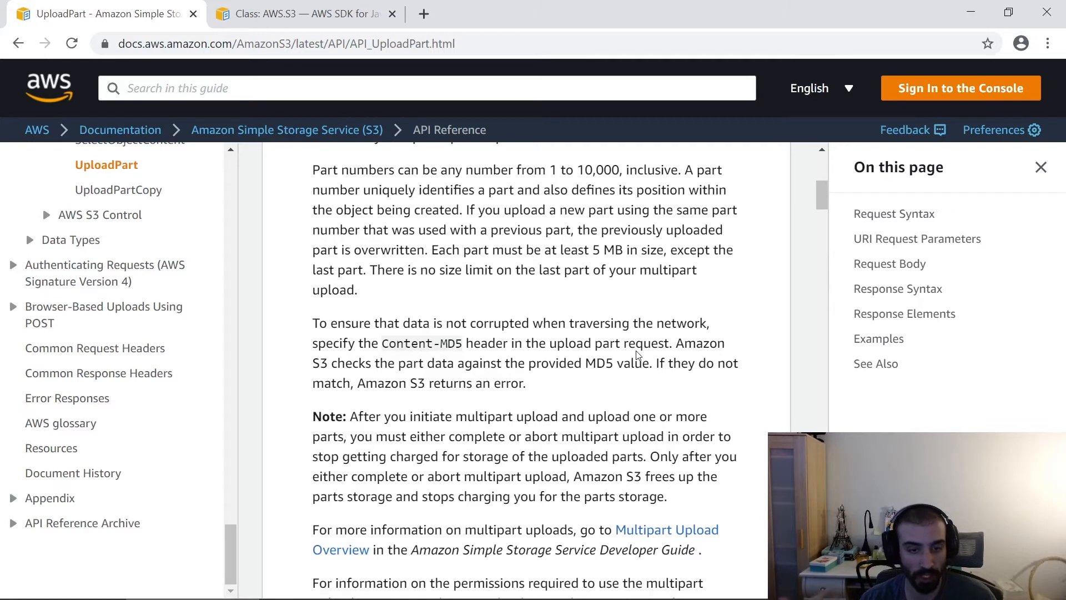
mouse_move(554, 389)
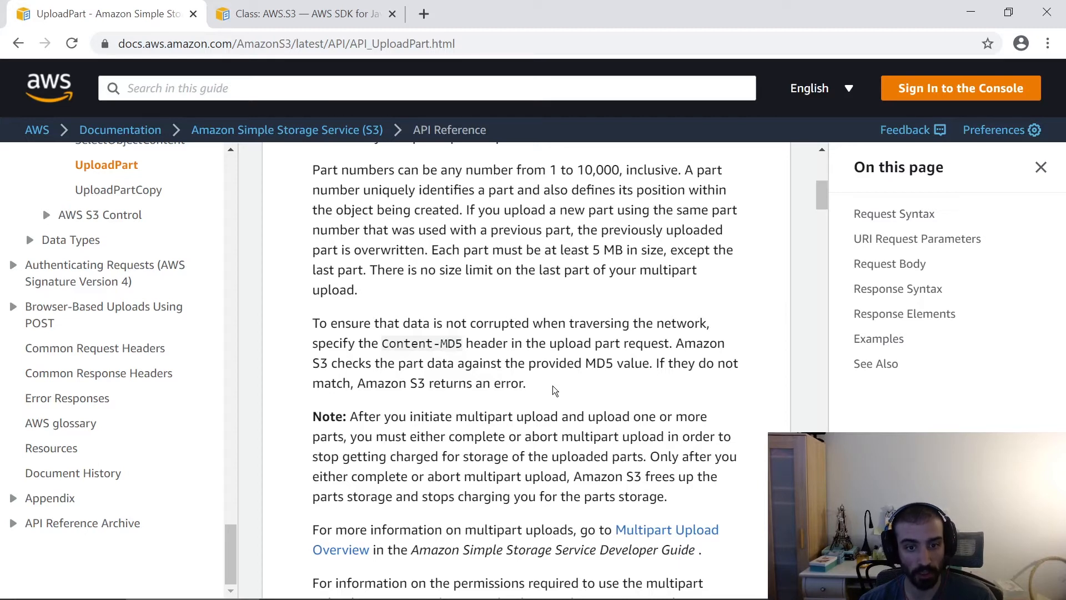
mouse_move(541, 391)
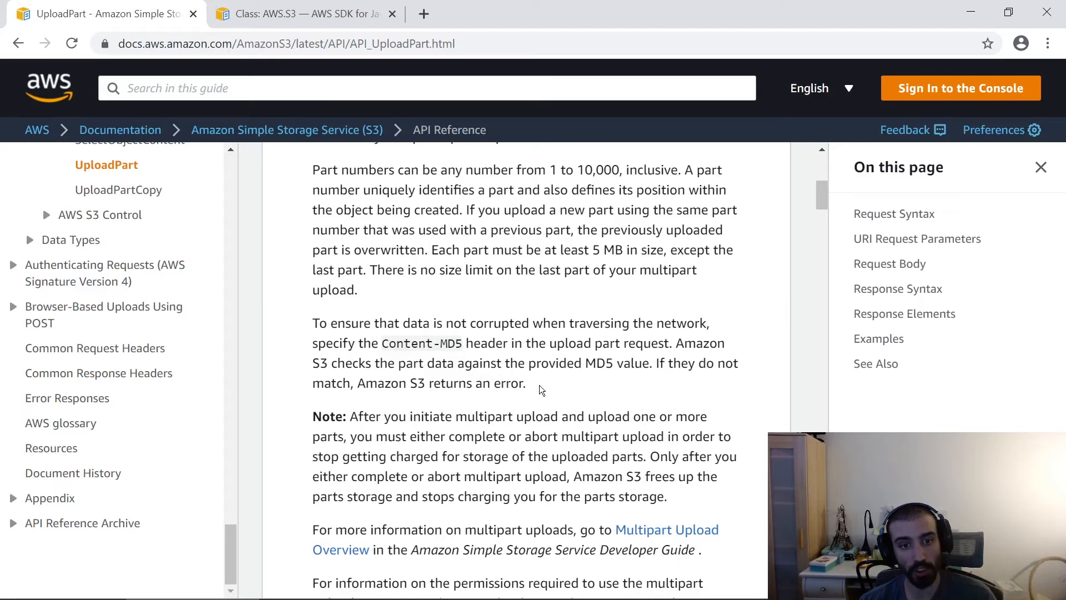
mouse_move(345, 75)
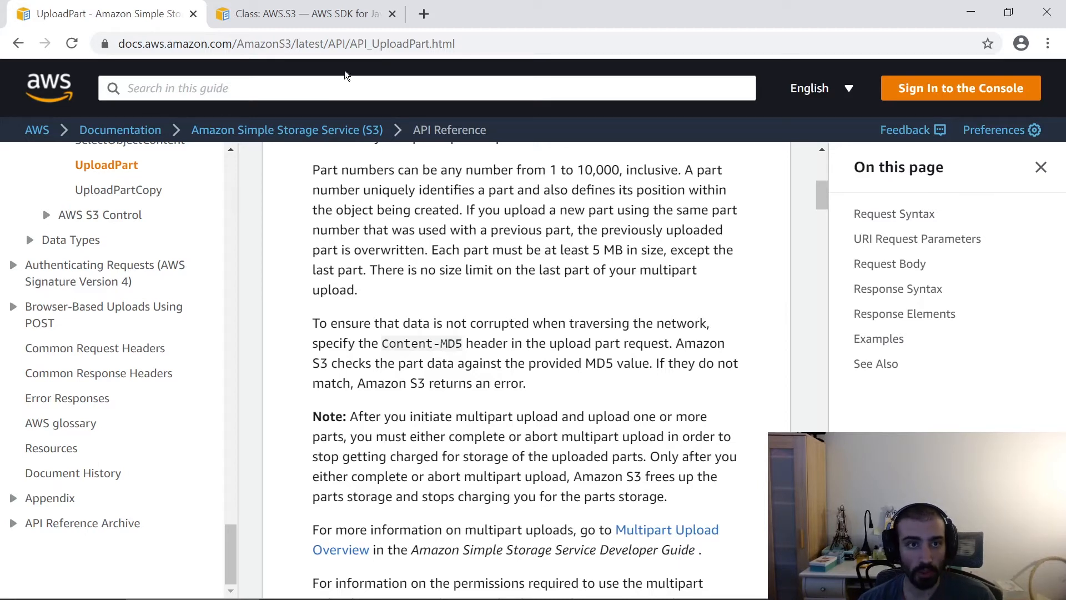
left_click(299, 13)
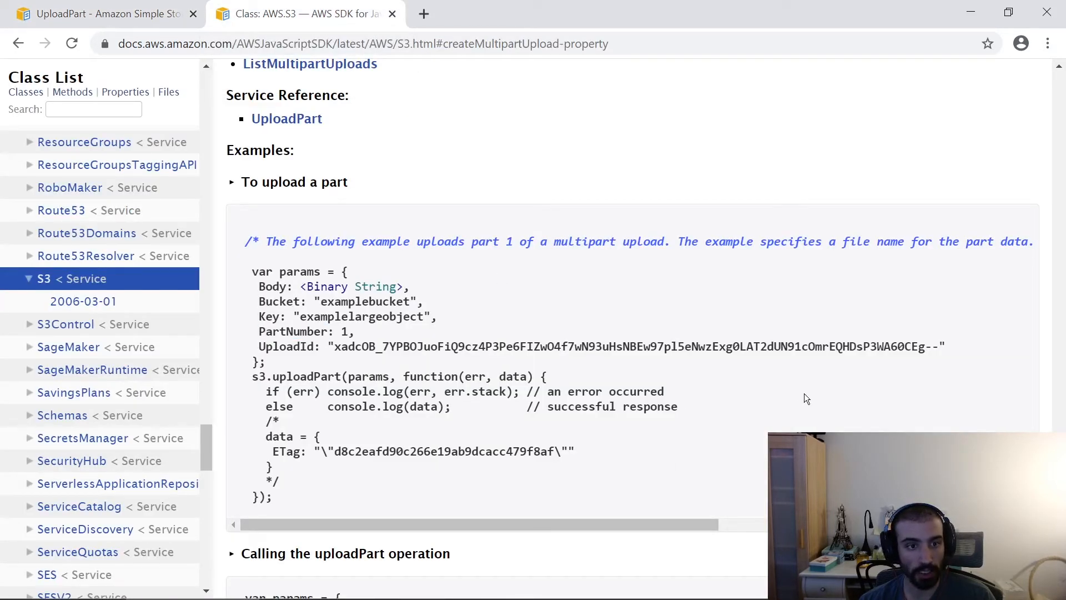
mouse_move(670, 410)
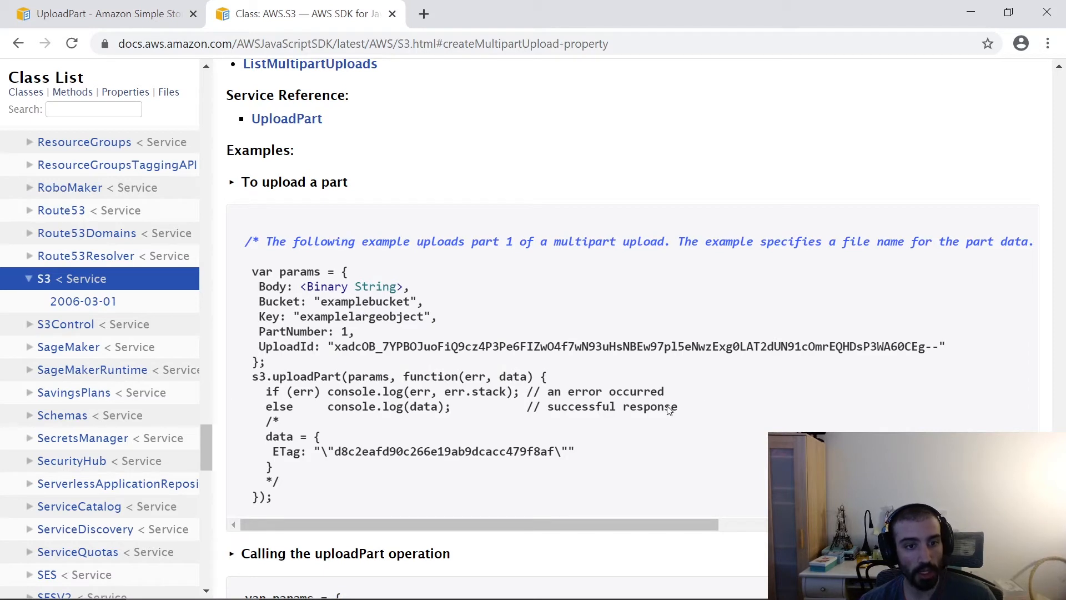
mouse_move(284, 307)
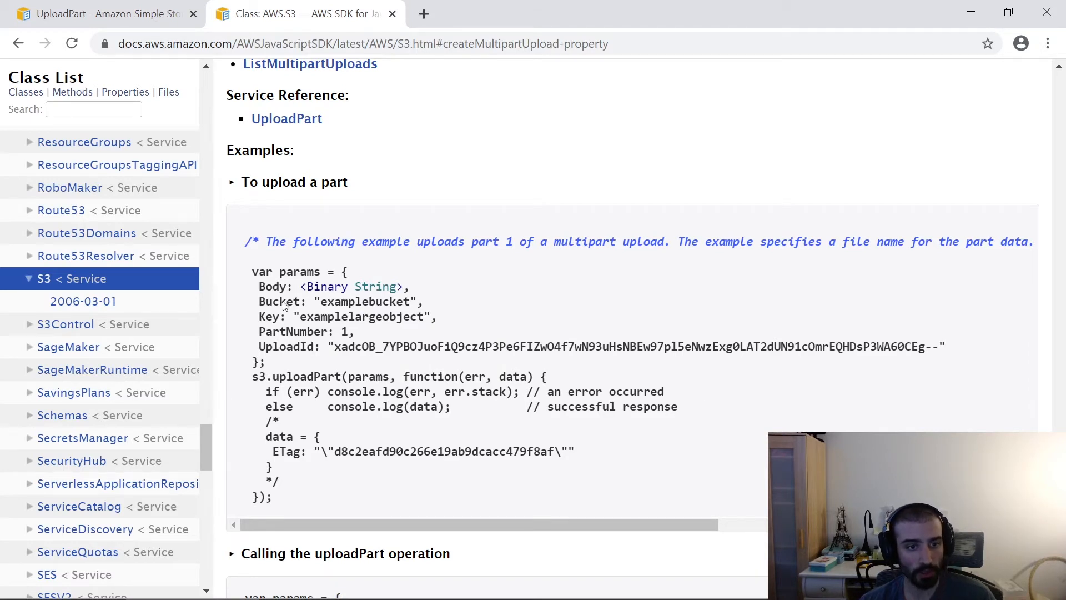
mouse_move(282, 302)
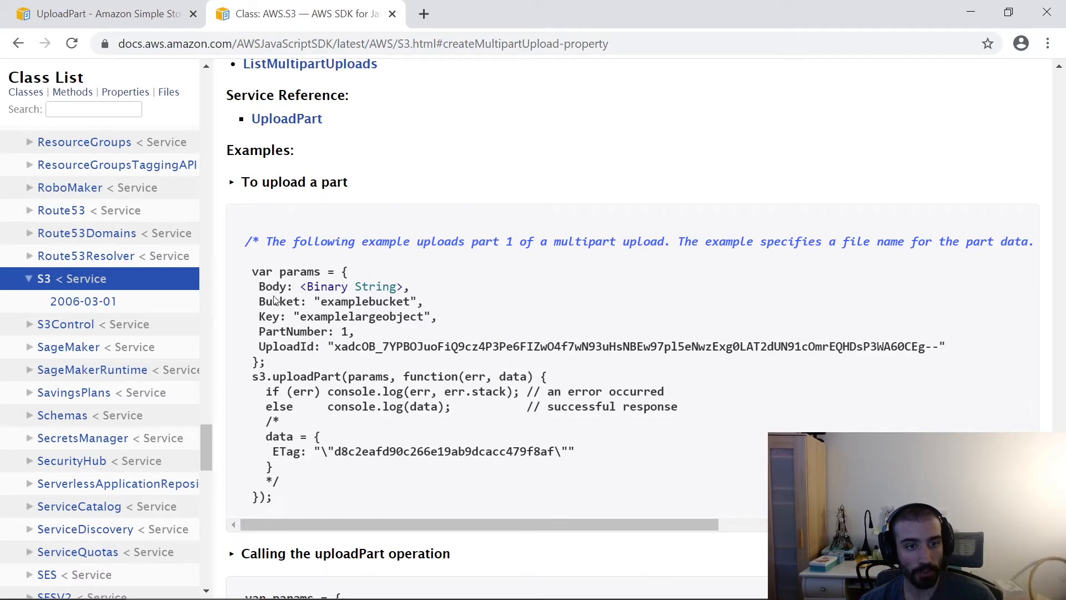
type("CreateMultiPartUpload")
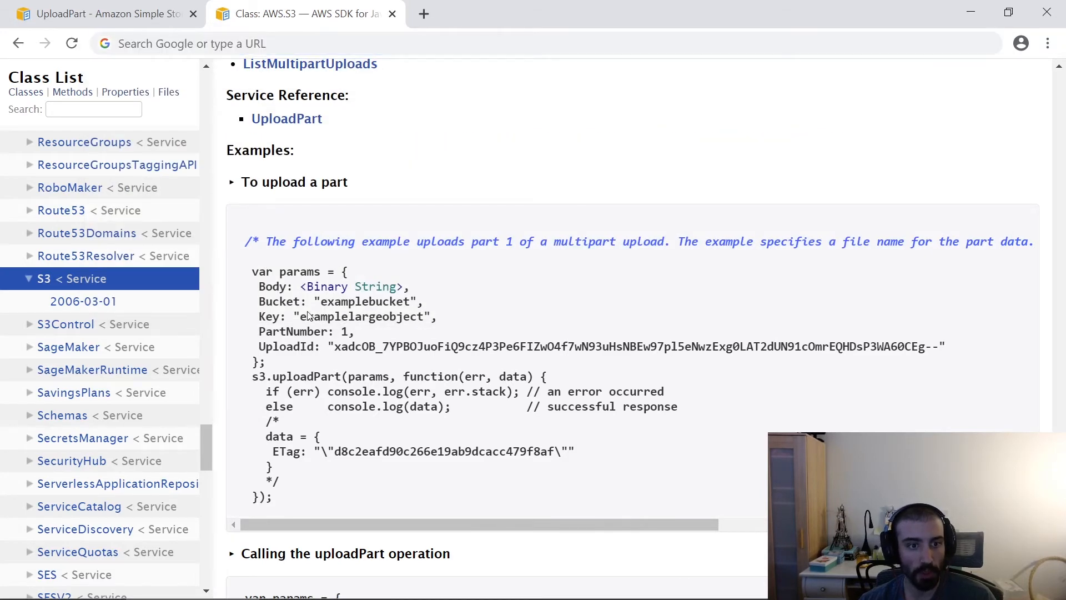
mouse_move(264, 292)
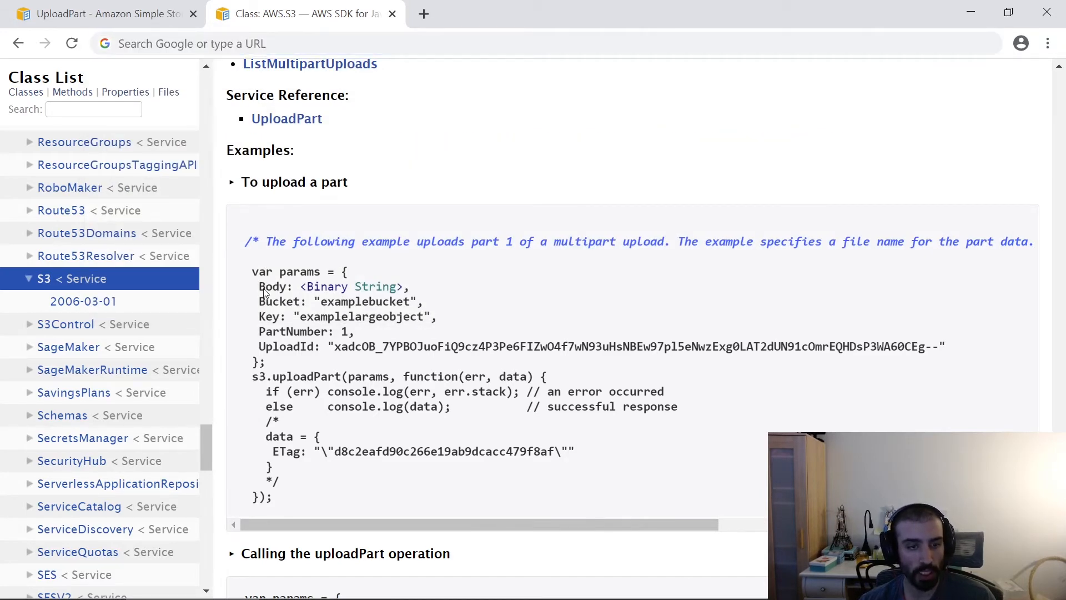
double_click(271, 287)
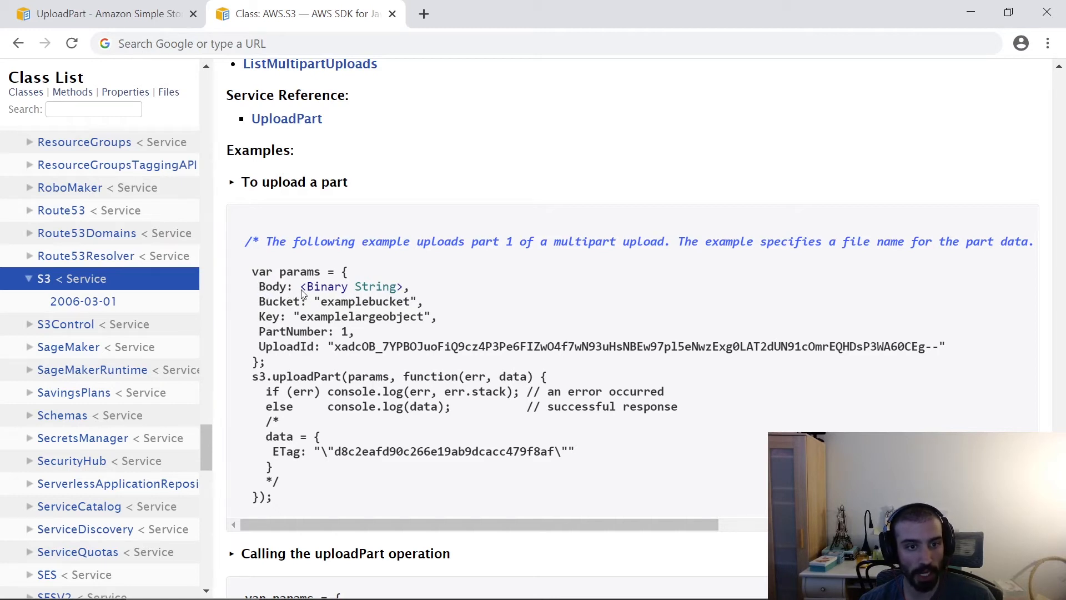
double_click(350, 287)
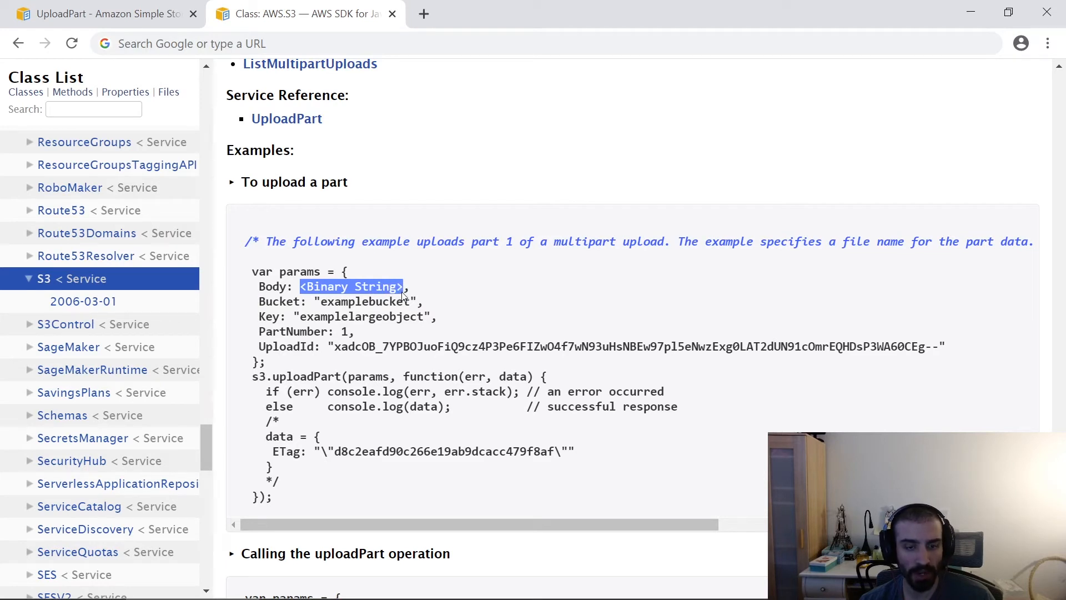
mouse_move(441, 338)
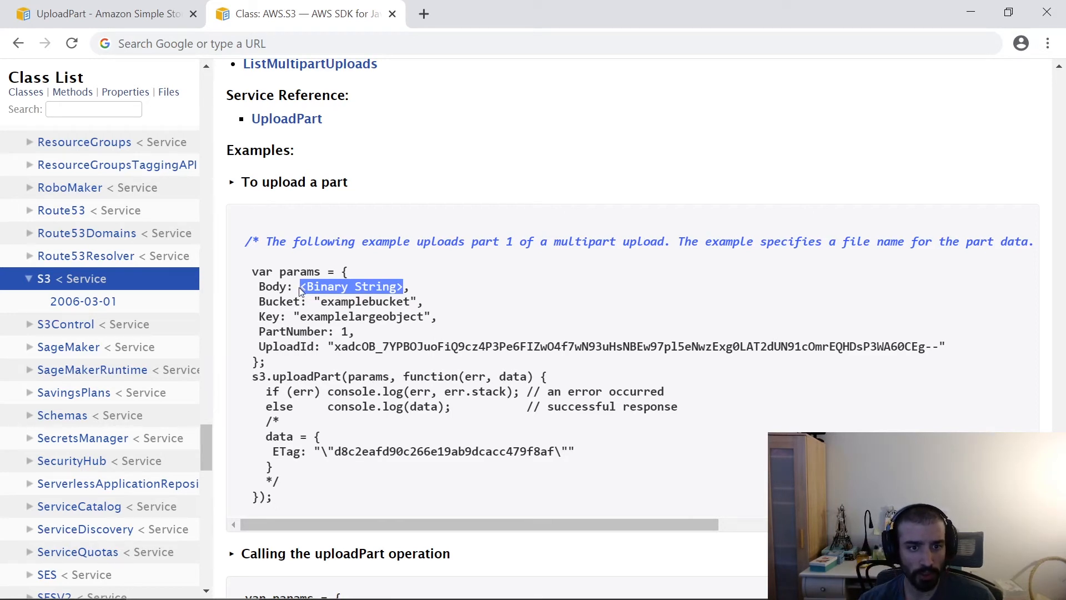
left_click(299, 316)
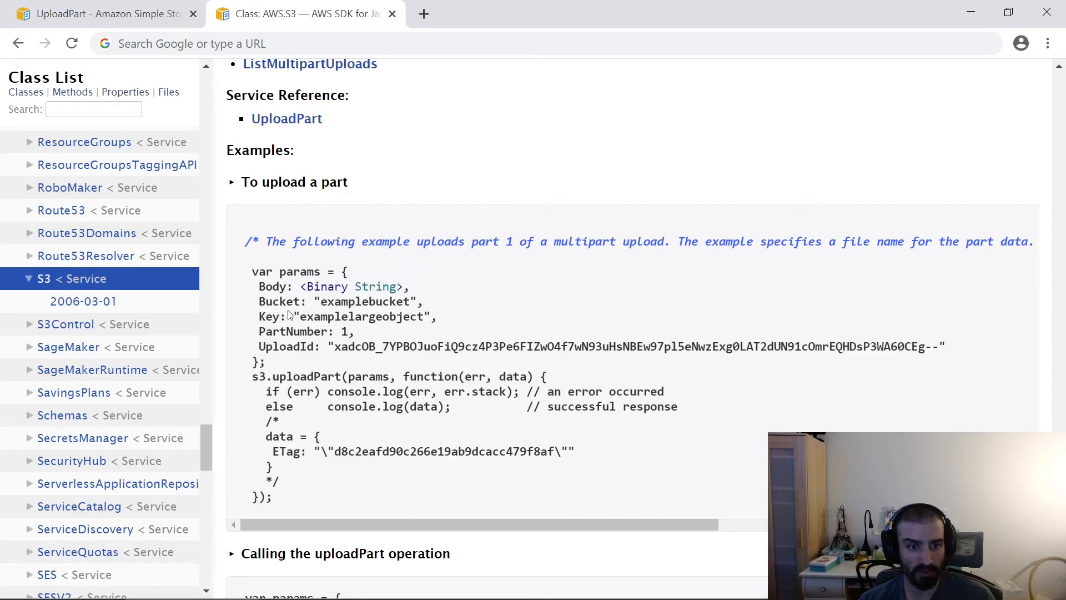
mouse_move(296, 337)
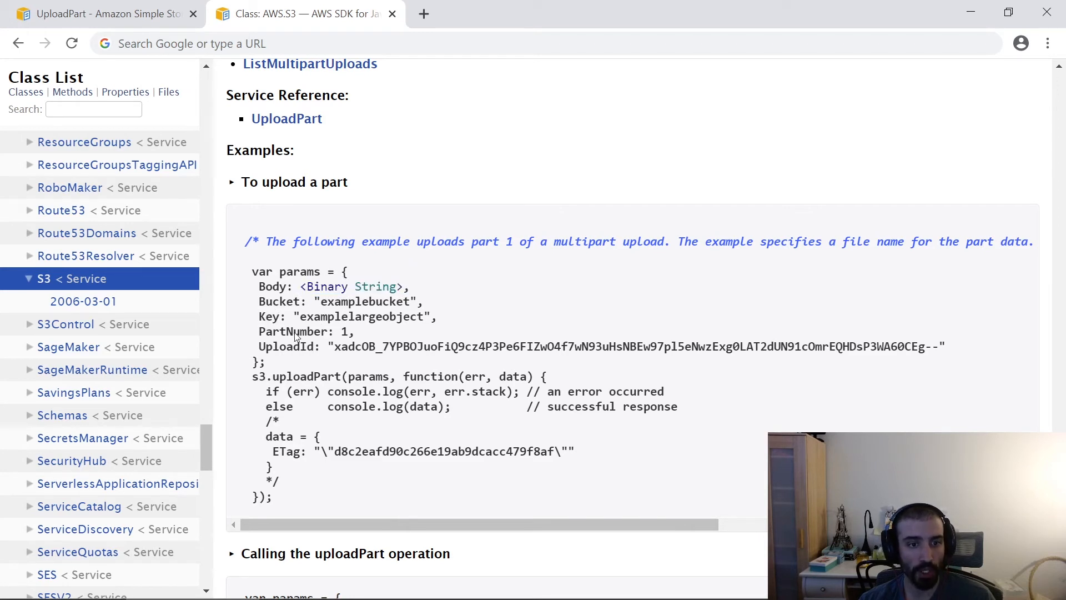
double_click(292, 331)
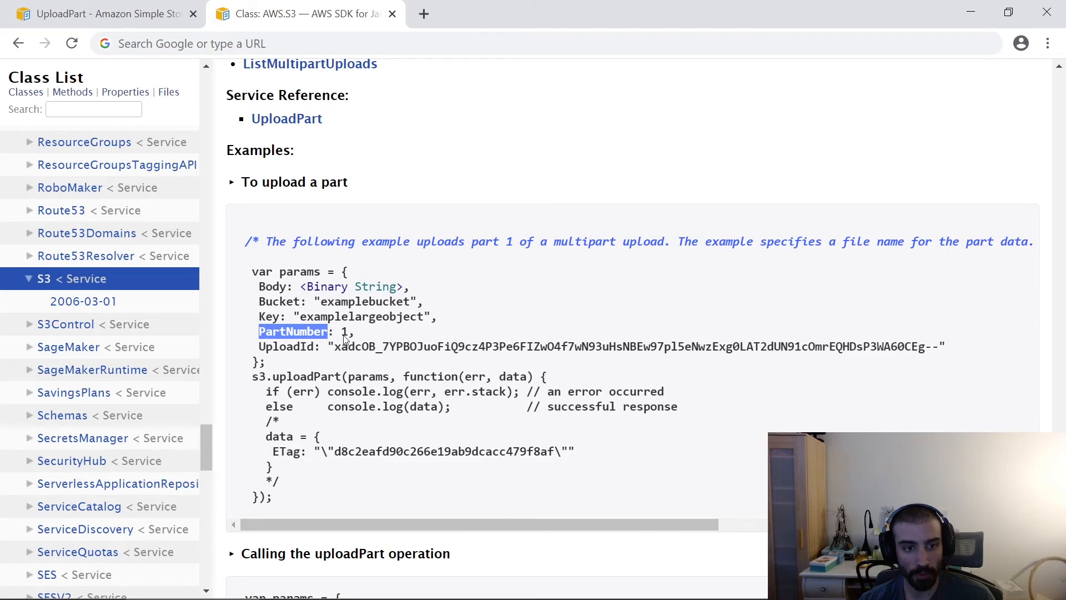
double_click(286, 347)
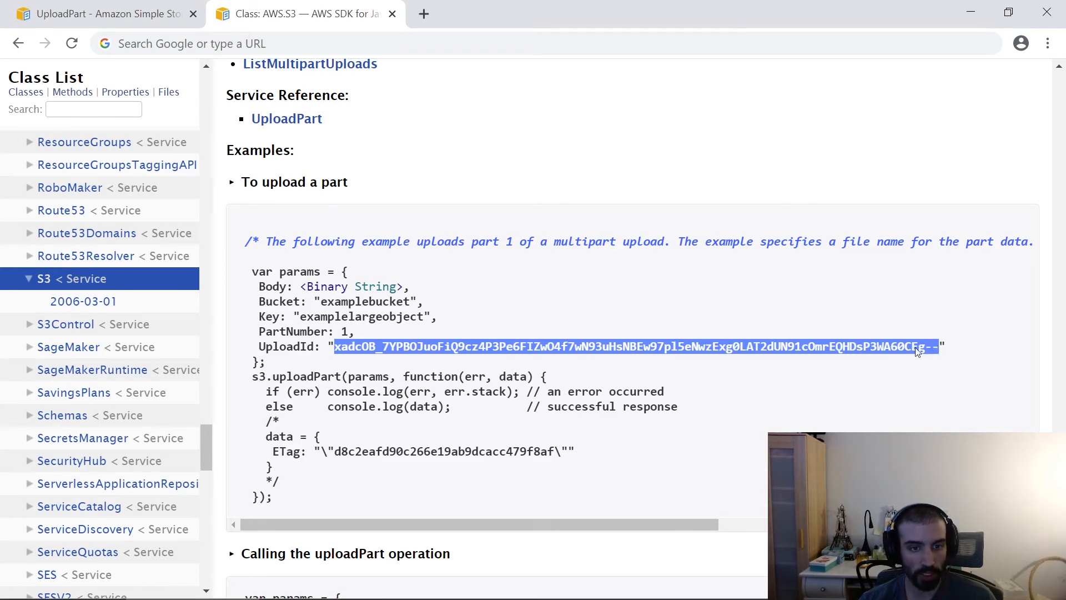
mouse_move(744, 363)
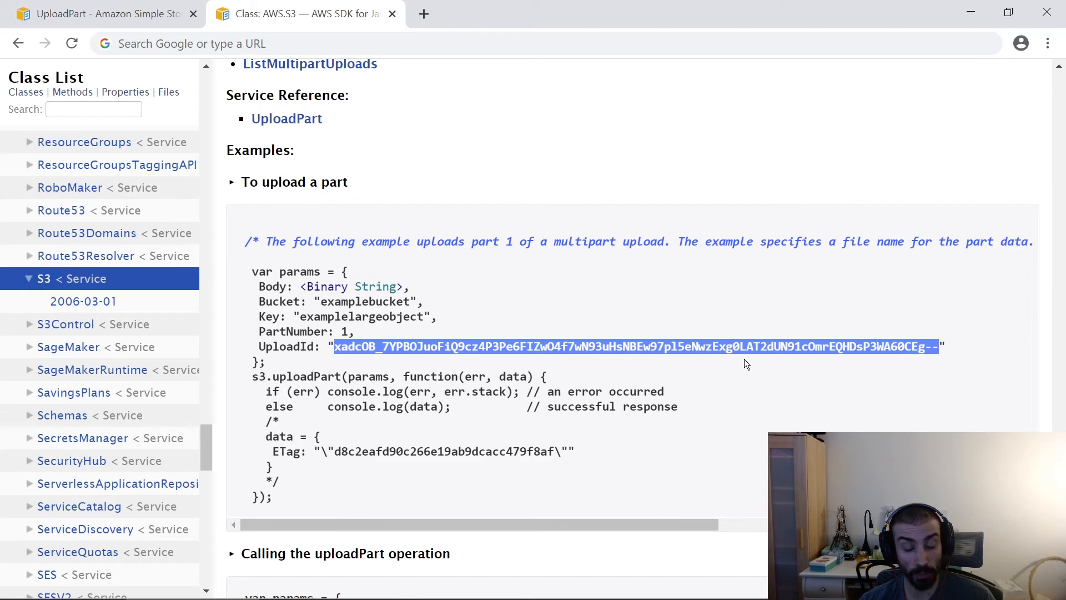
mouse_move(496, 368)
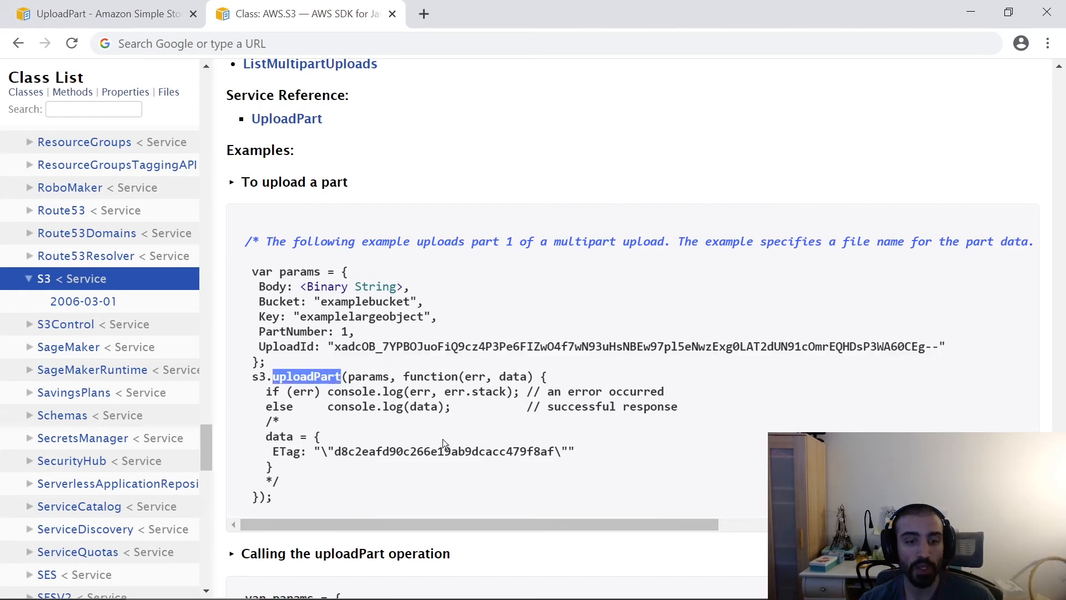
mouse_move(425, 388)
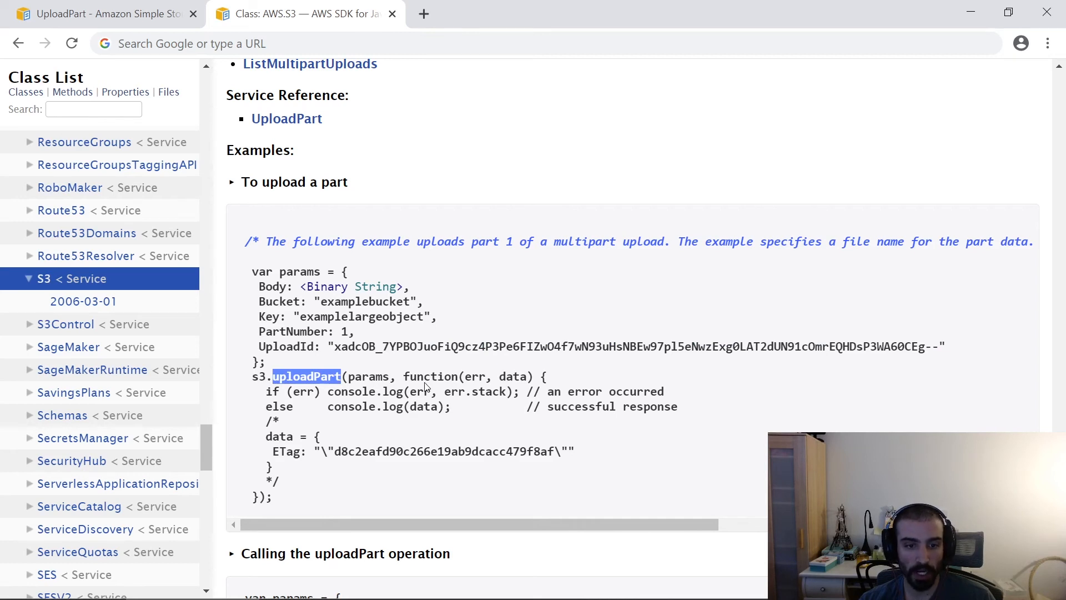
mouse_move(455, 388)
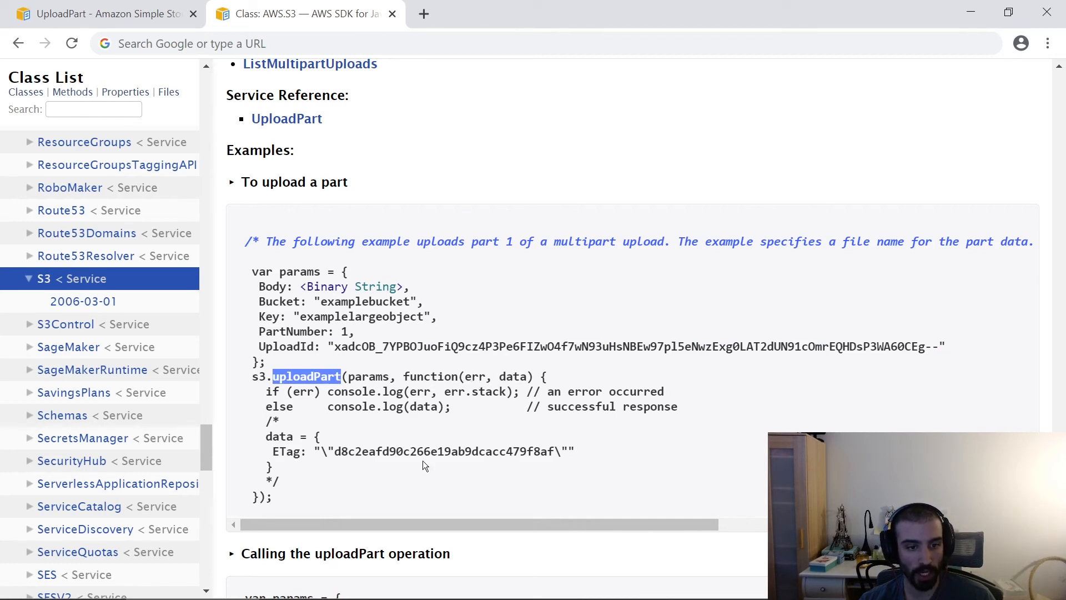
mouse_move(268, 444)
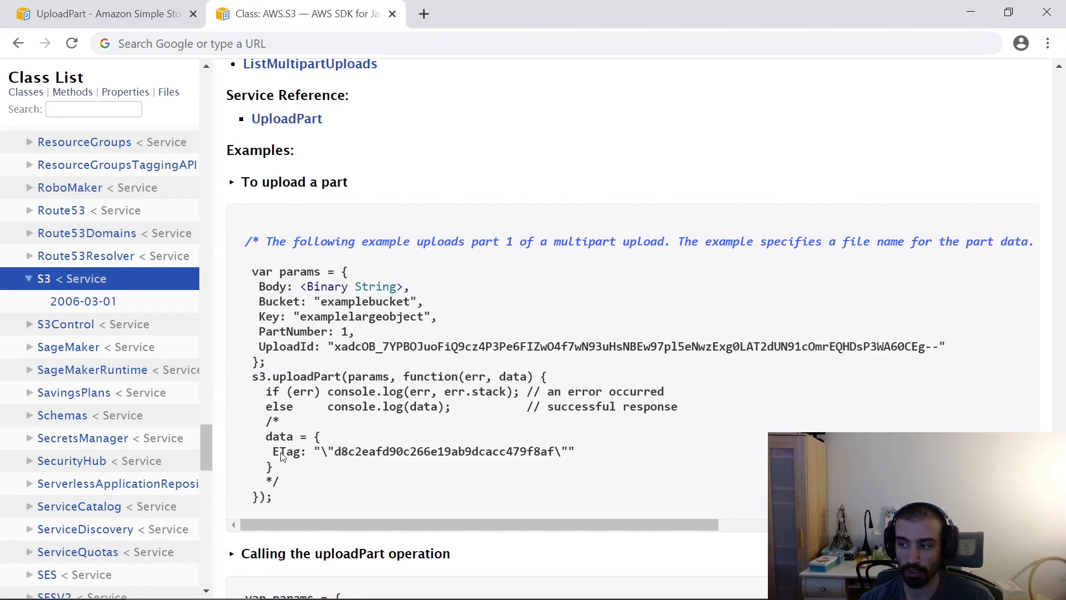
mouse_move(281, 464)
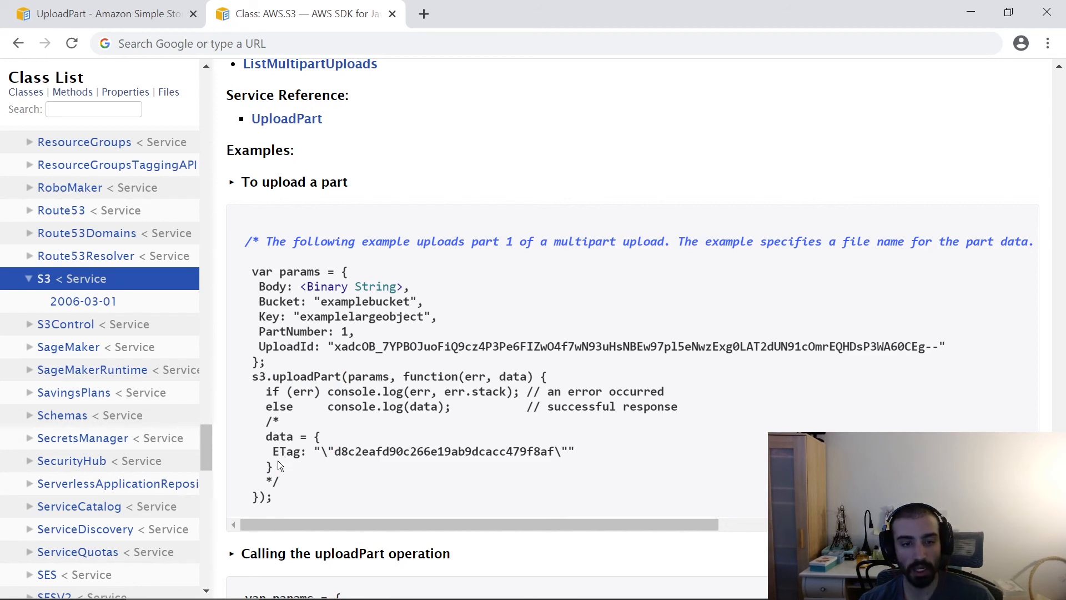